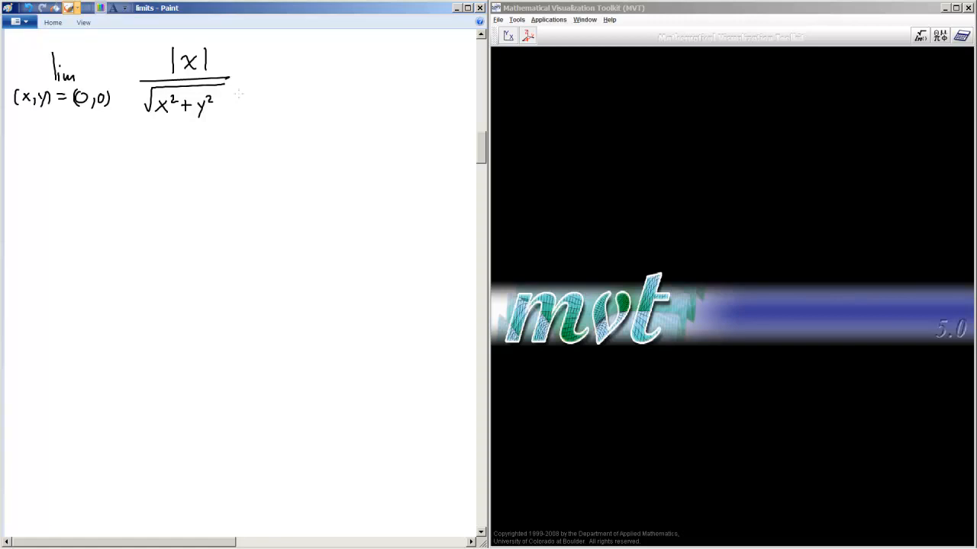
pyautogui.moveTo(277, 73)
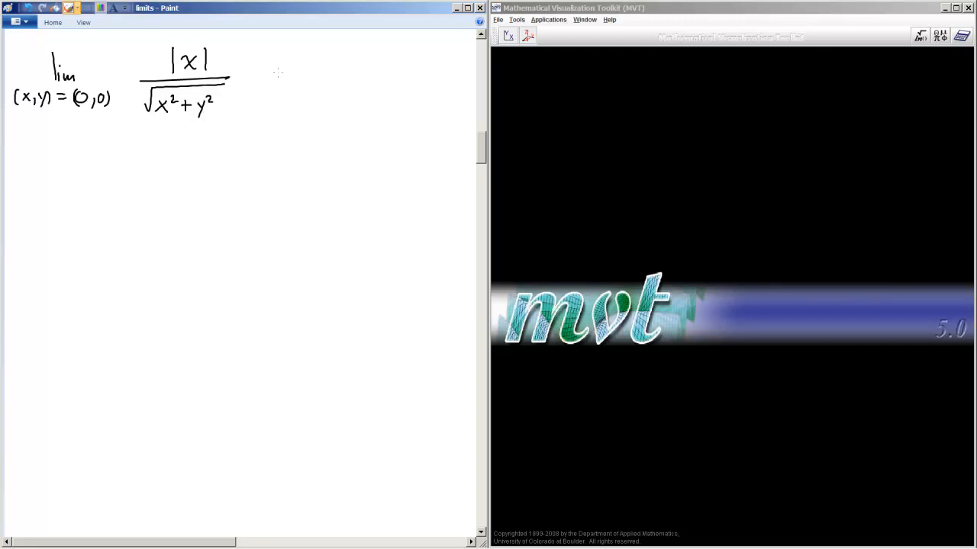
pyautogui.moveTo(383, 107)
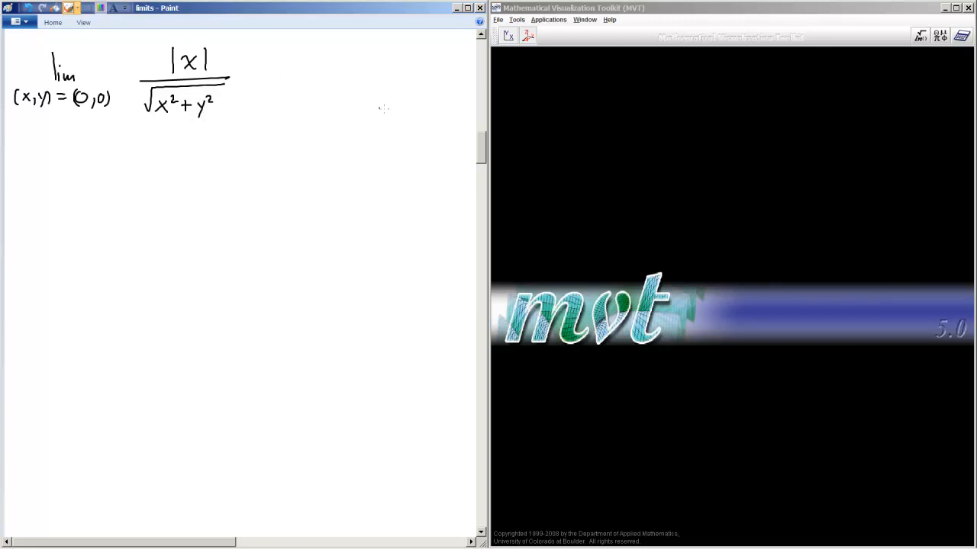
pyautogui.moveTo(280, 89)
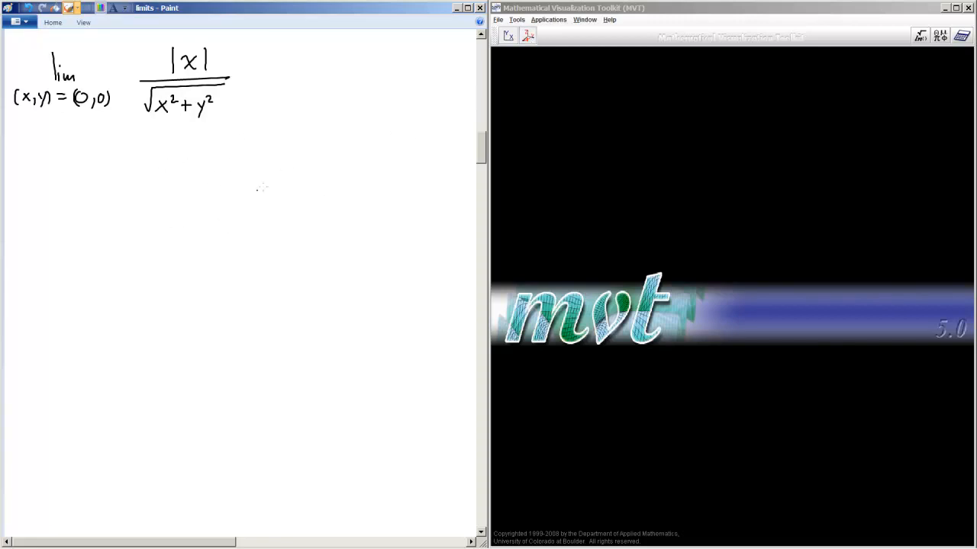
pyautogui.moveTo(334, 108)
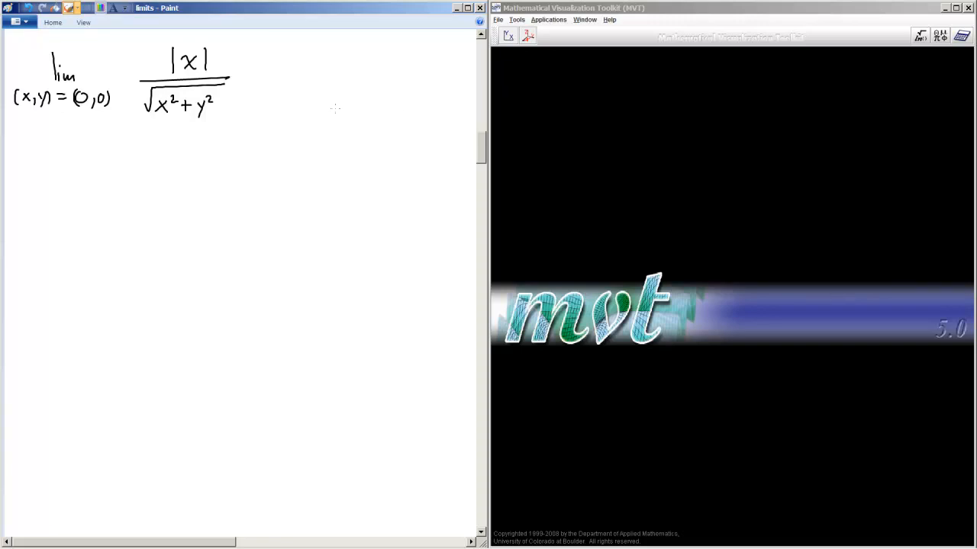
pyautogui.moveTo(120, 142)
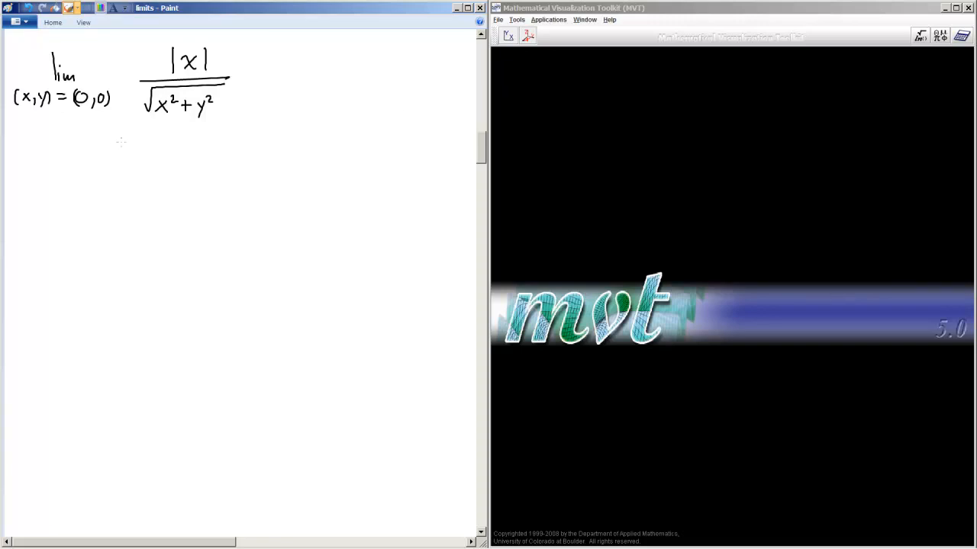
pyautogui.moveTo(283, 166)
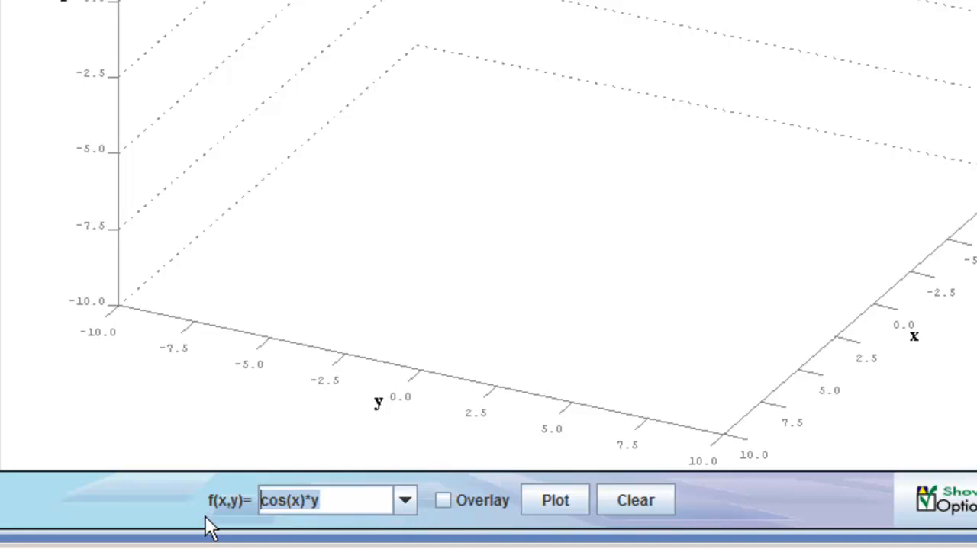
# Enter abs(x)/(sqrt(x^2+y^2)) in the f(x,y)= field and reveal the domain and range options.
pyautogui.write('abs(x)/')
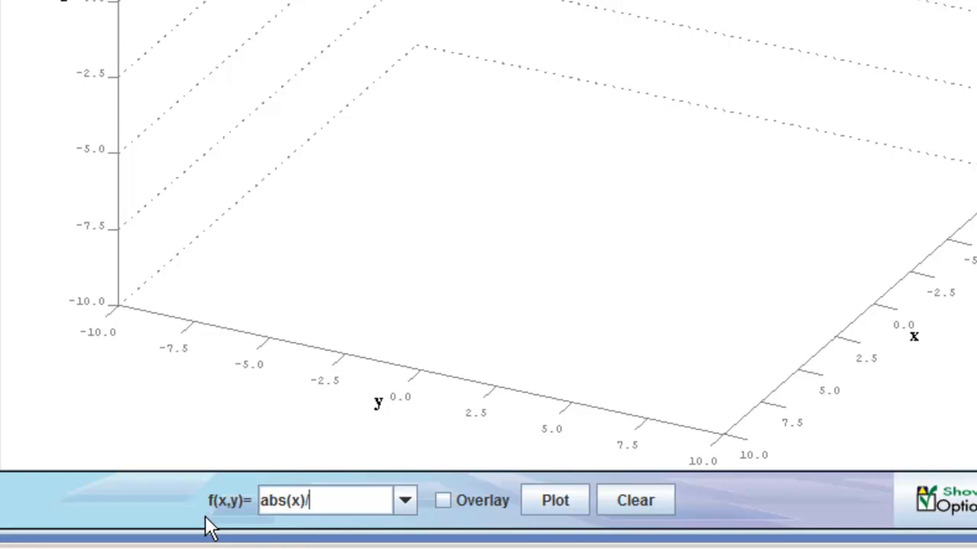
pyautogui.write('(sqr')
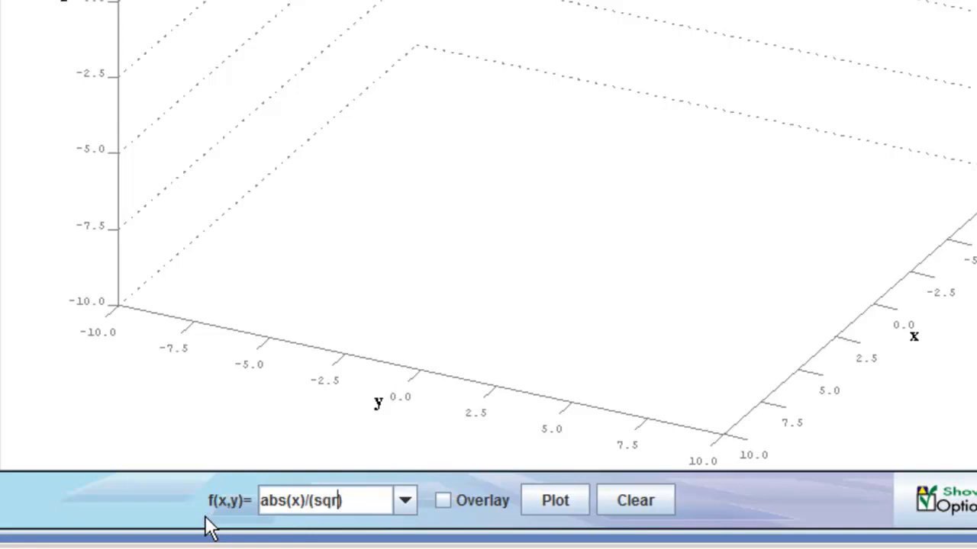
pyautogui.write('t(x^2+y^2')
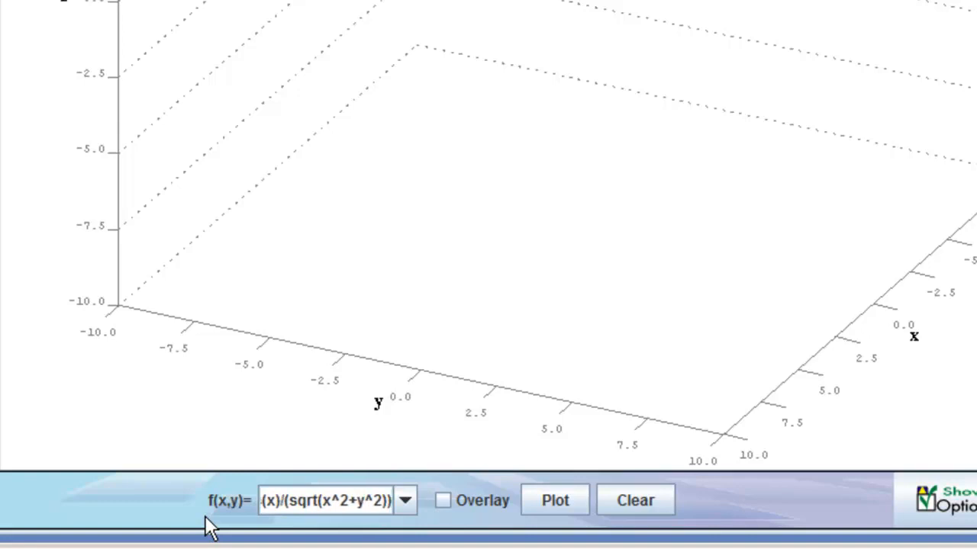
pyautogui.click(555, 500)
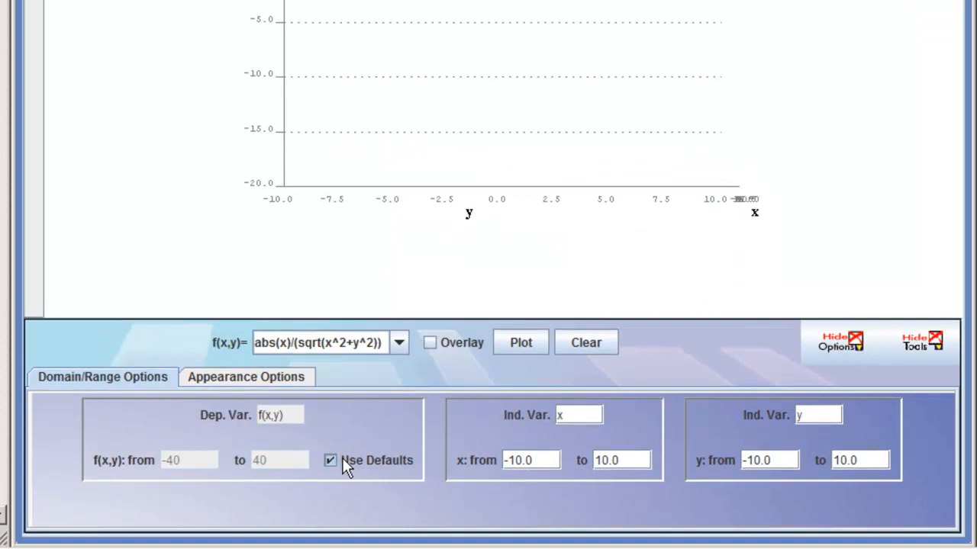
# Turn off default ranges, cap f(x,y) from 0 to 1, replot and rotate the graph into a 3D view.
pyautogui.click(329, 461)
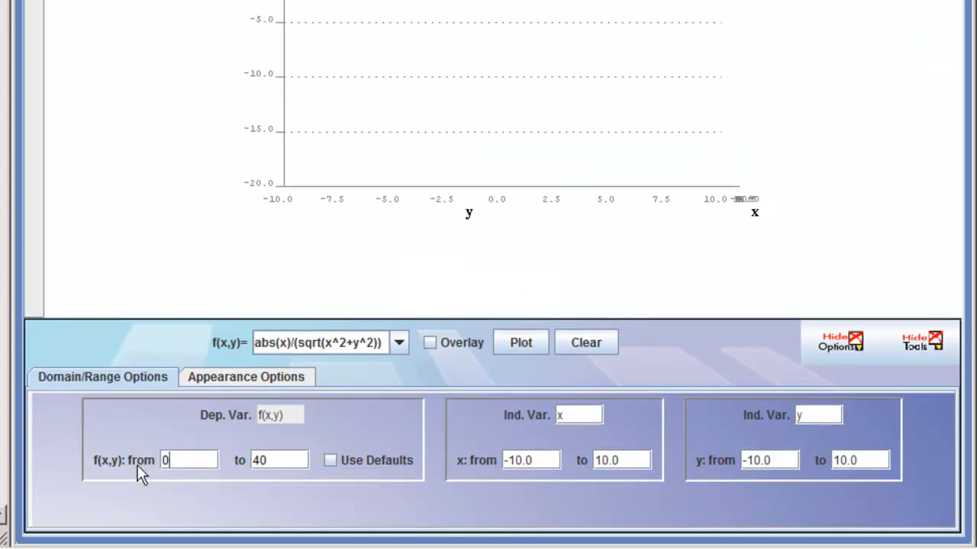
pyautogui.write('2')
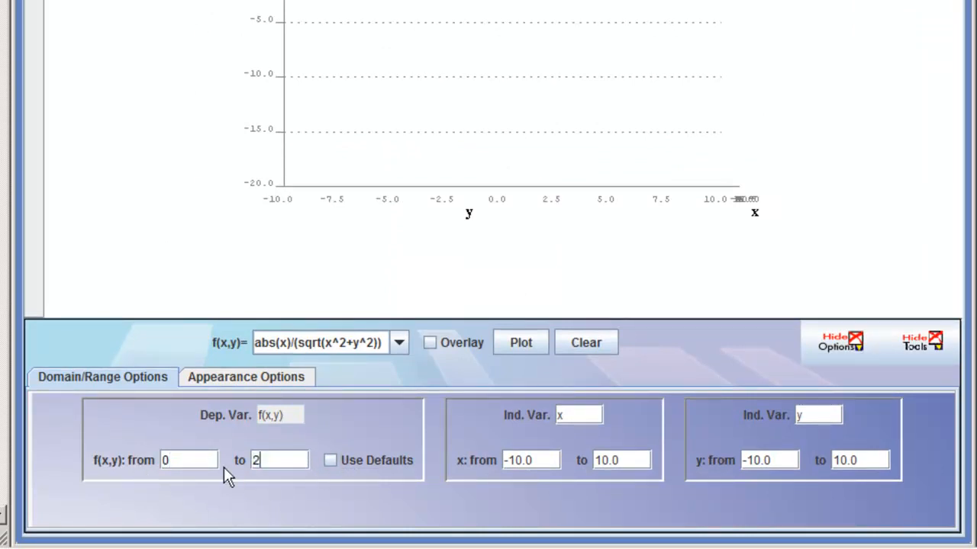
pyautogui.click(520, 342)
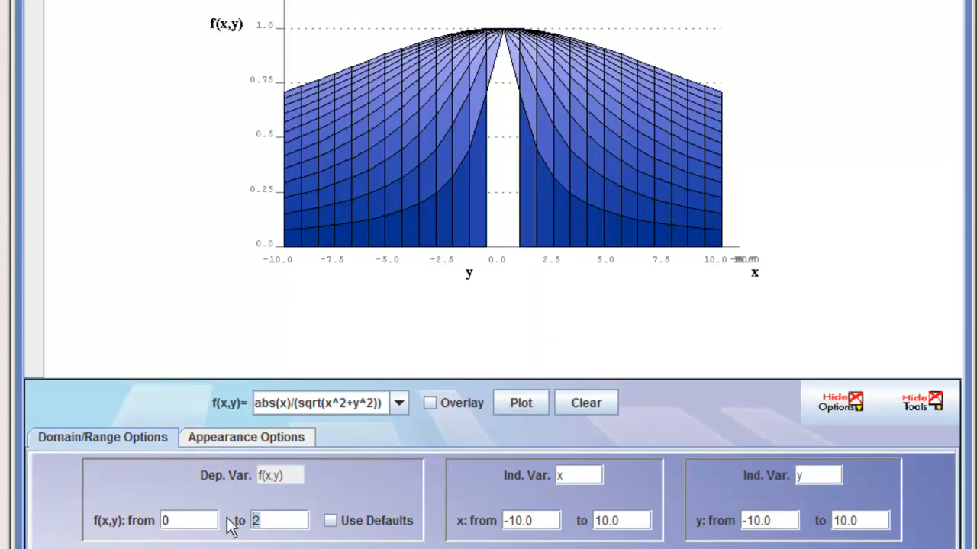
pyautogui.click(522, 403)
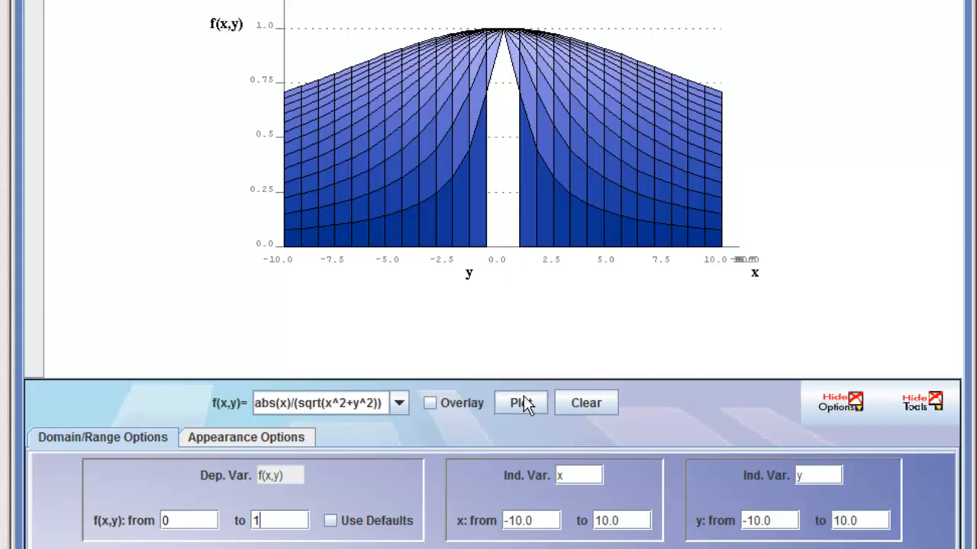
pyautogui.click(520, 403)
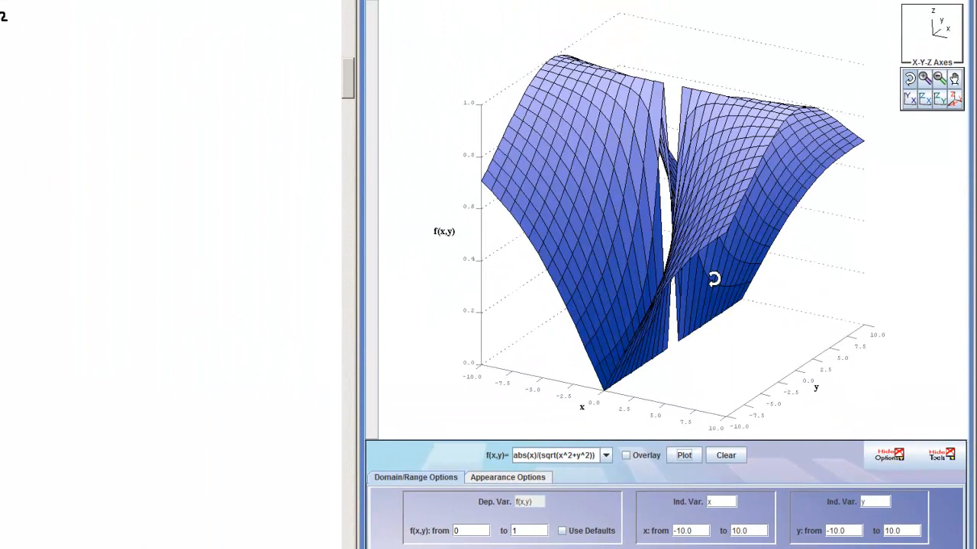
pyautogui.moveTo(714, 278); pyautogui.dragTo(888, 348)
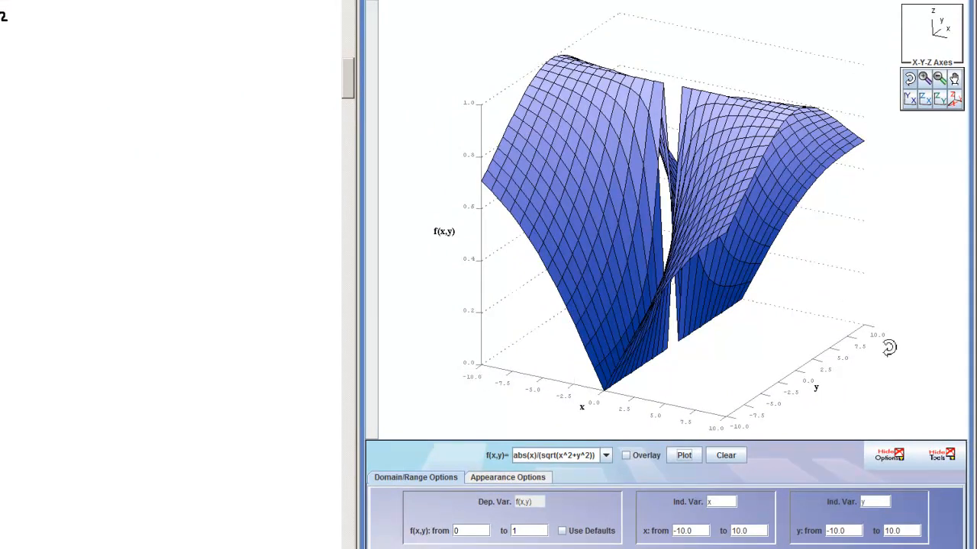
pyautogui.moveTo(744, 420)
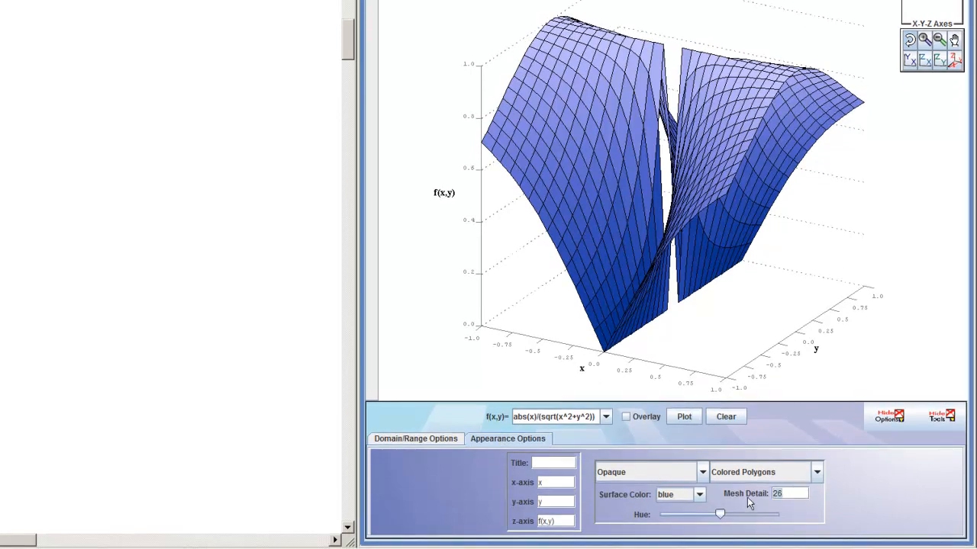
# Set mesh detail 50 with opaque colored polygons and shift the surface hue toward warmer yellow tones.
pyautogui.click(684, 416)
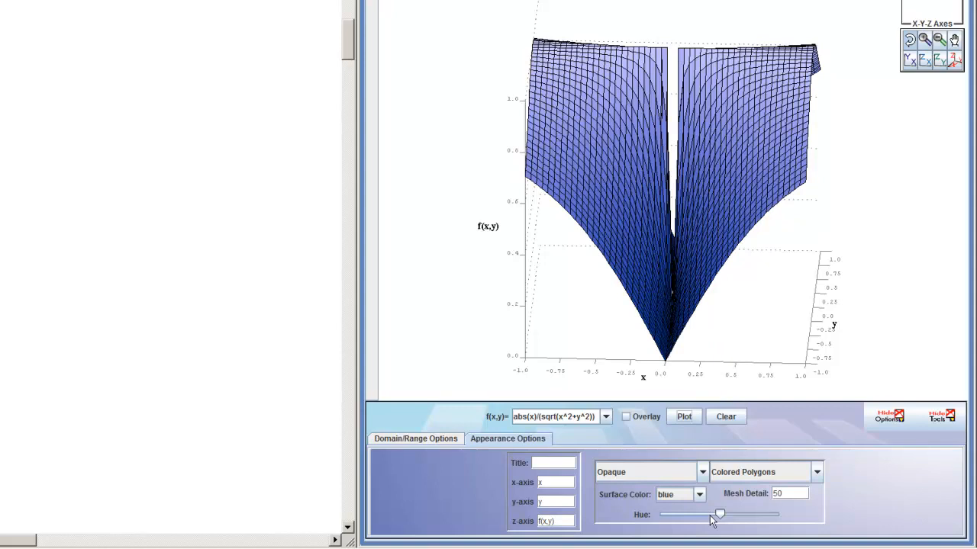
pyautogui.moveTo(720, 514); pyautogui.dragTo(763, 514)
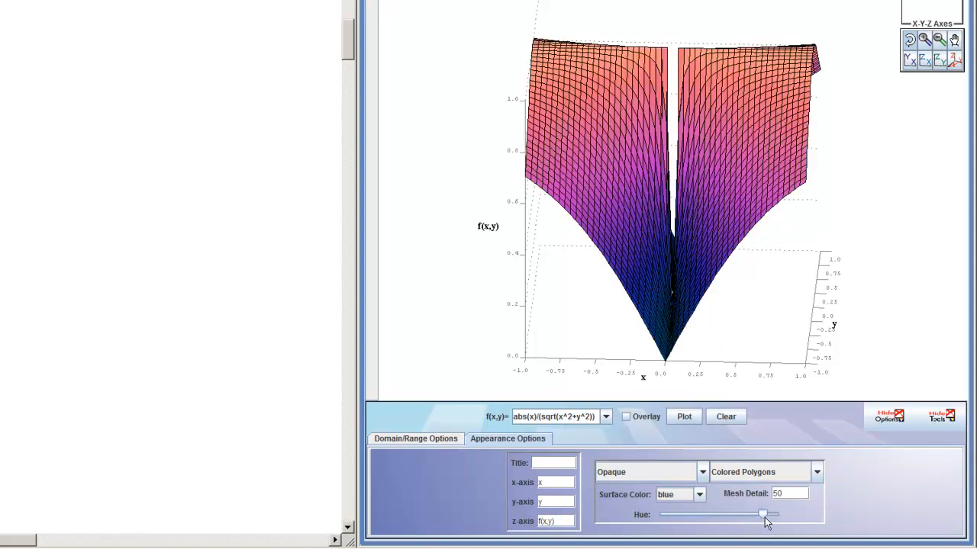
pyautogui.moveTo(763, 516); pyautogui.dragTo(778, 516)
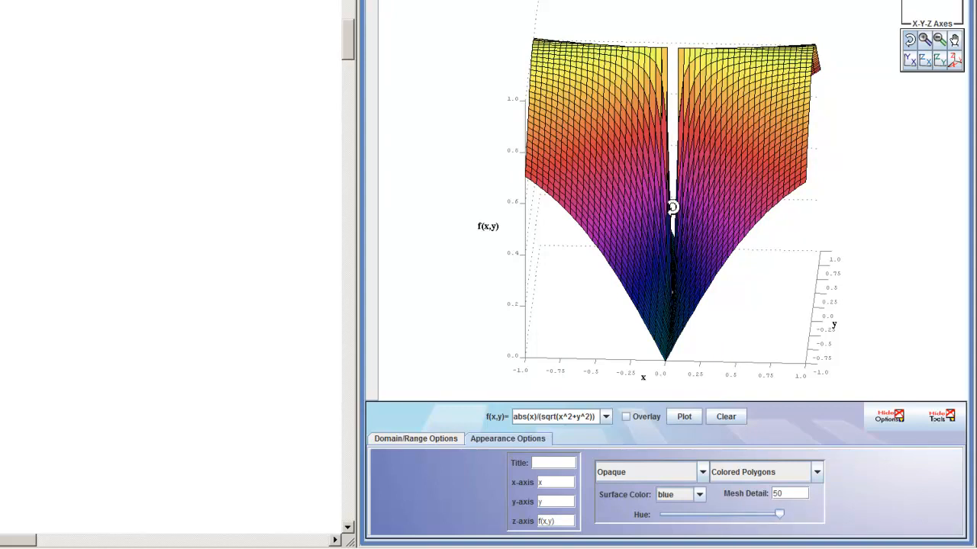
pyautogui.moveTo(672, 208); pyautogui.dragTo(689, 214)
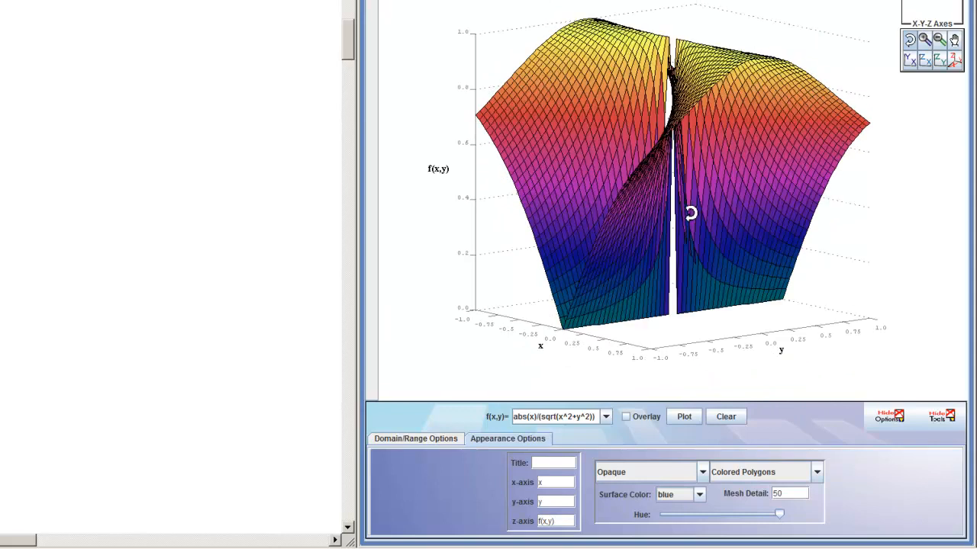
pyautogui.moveTo(644, 223)
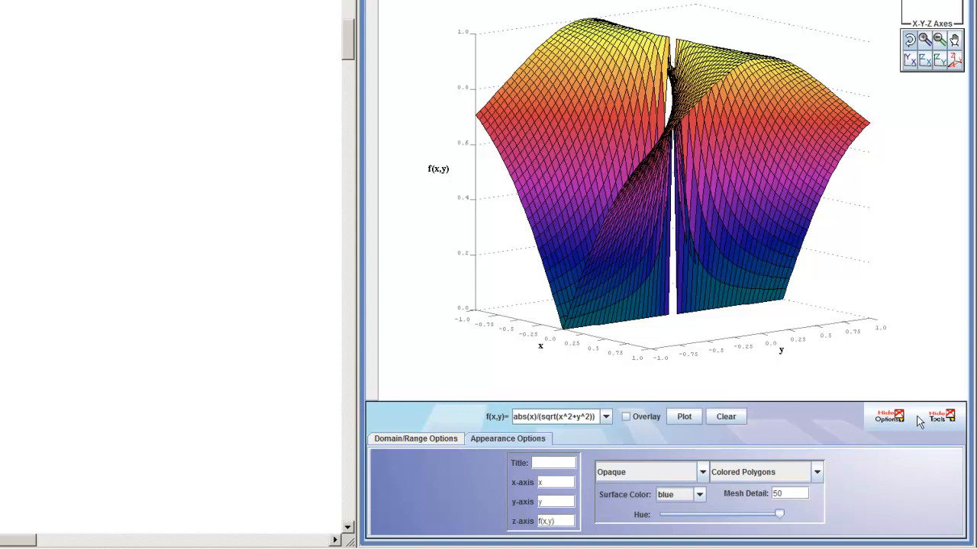
# Hide the Plot Options panel and orbit the surface from above and along y to inspect the split at x=0.
pyautogui.click(888, 415)
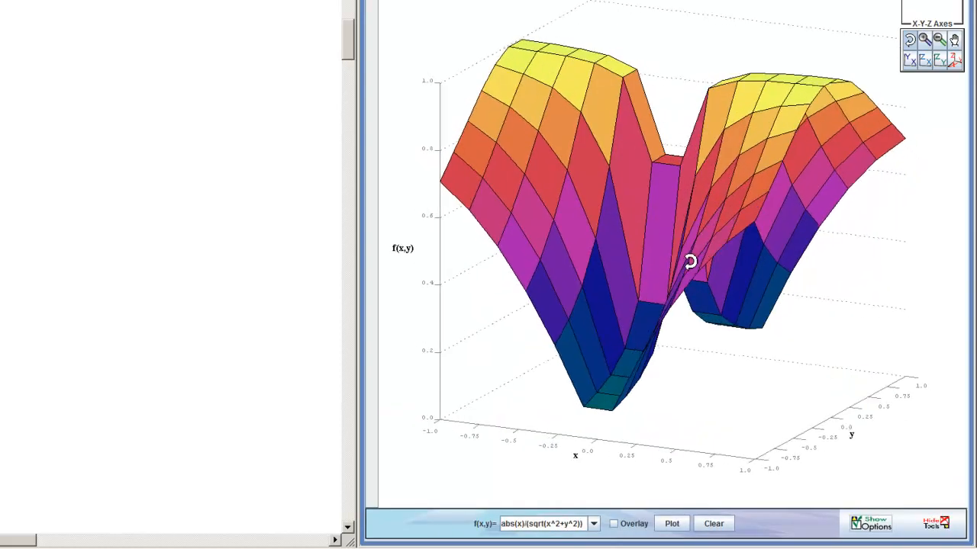
pyautogui.moveTo(687, 262); pyautogui.dragTo(760, 266)
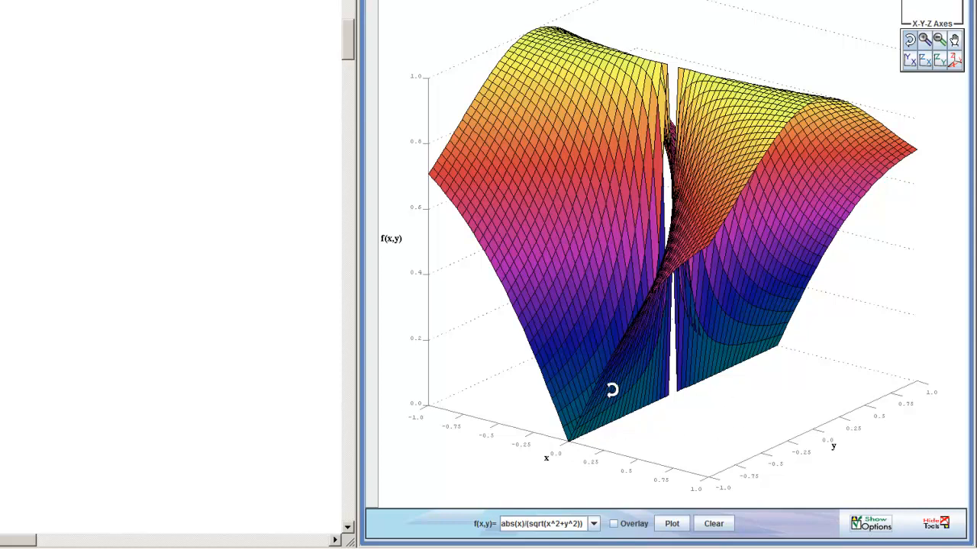
pyautogui.moveTo(577, 435)
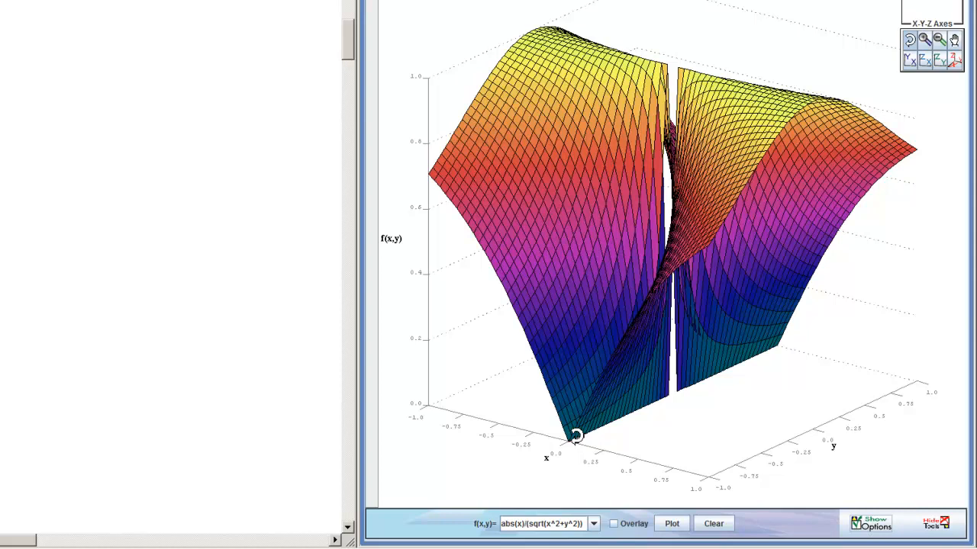
pyautogui.moveTo(618, 415)
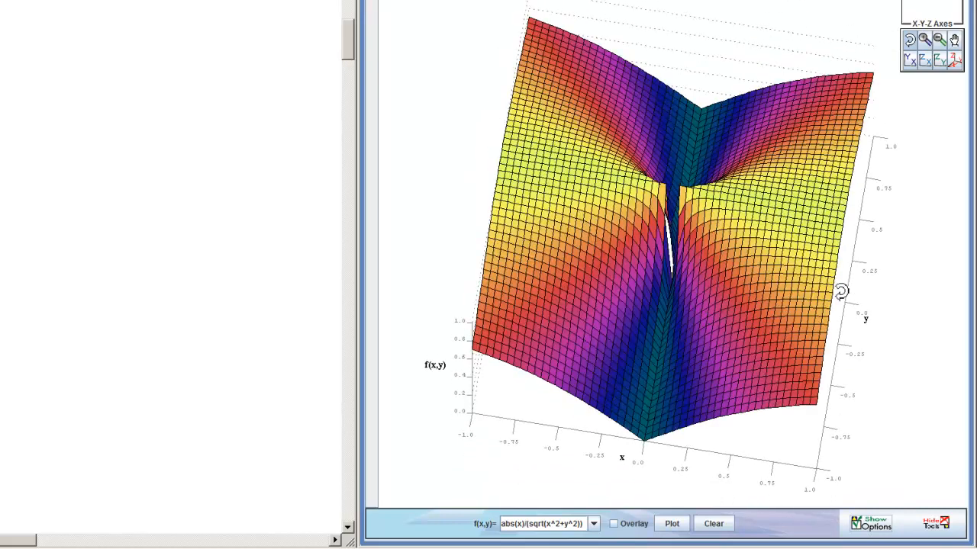
pyautogui.moveTo(842, 290); pyautogui.dragTo(842, 252)
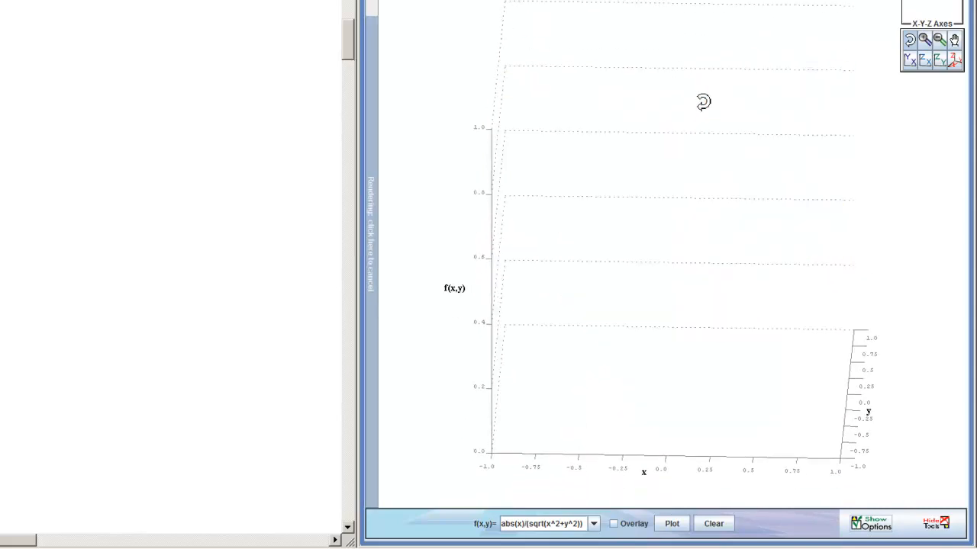
pyautogui.click(672, 523)
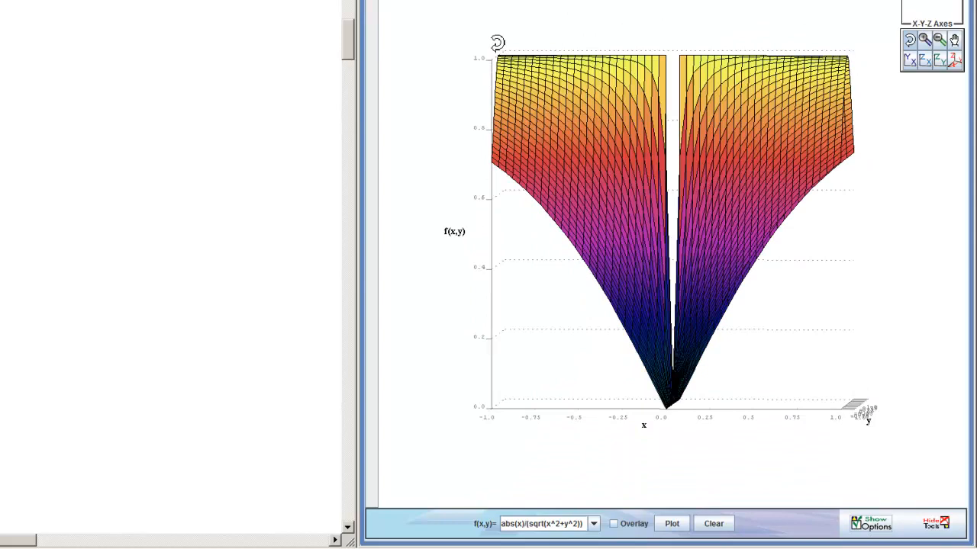
pyautogui.moveTo(495, 43); pyautogui.dragTo(748, 333)
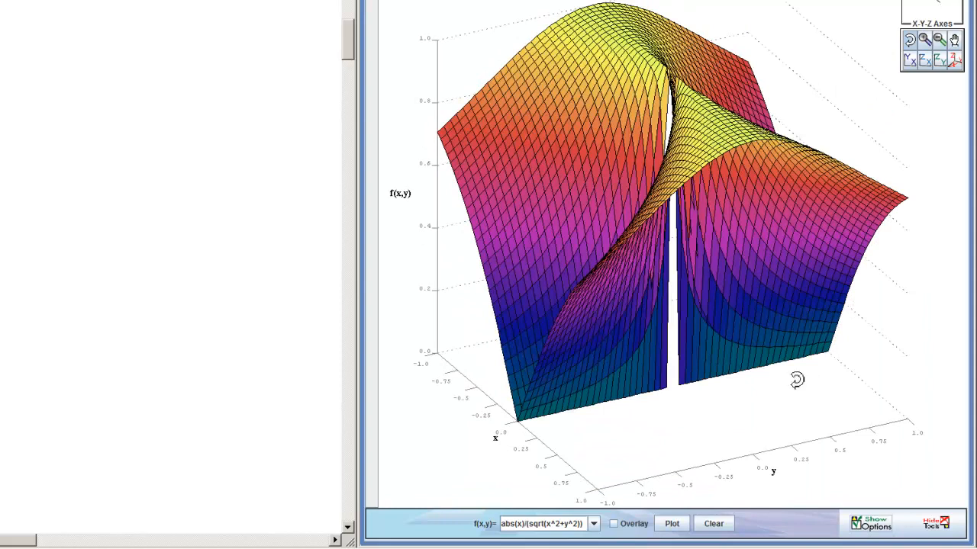
pyautogui.moveTo(797, 380); pyautogui.dragTo(705, 344)
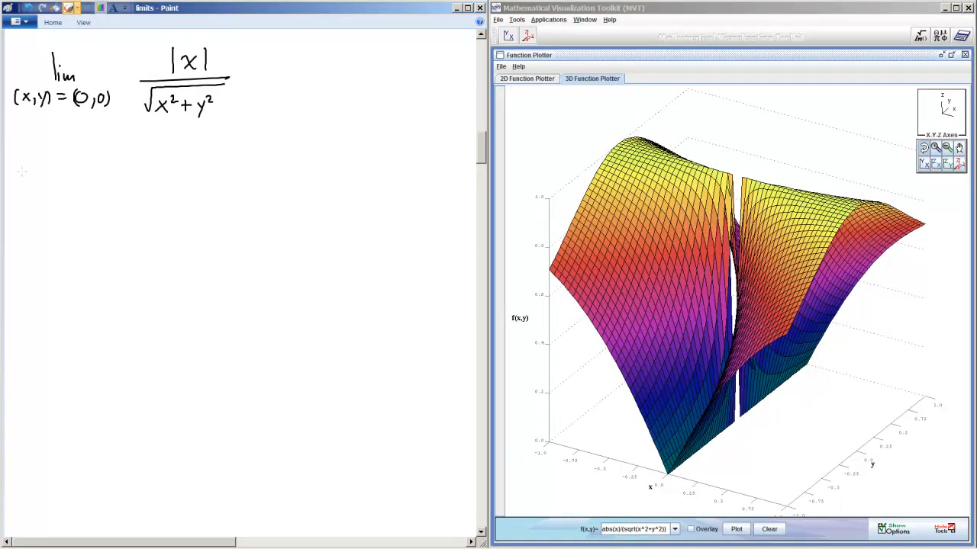
# Handwrite 'let x=0' and lim (0,y)→(0,0) |0|/√(0²+y²) = 0, with an arrow to the result.
pyautogui.moveTo(21, 141); pyautogui.dragTo(21, 164)
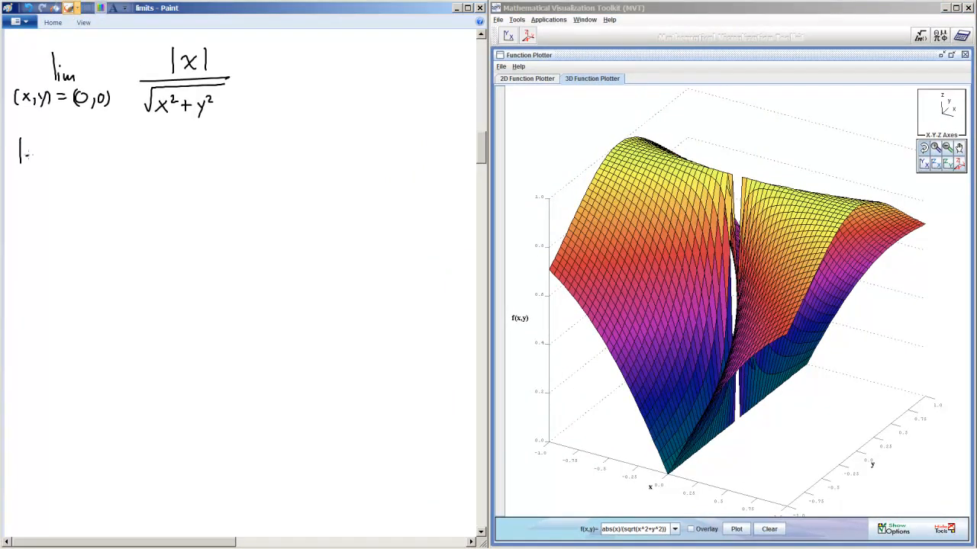
pyautogui.write('let x=0')
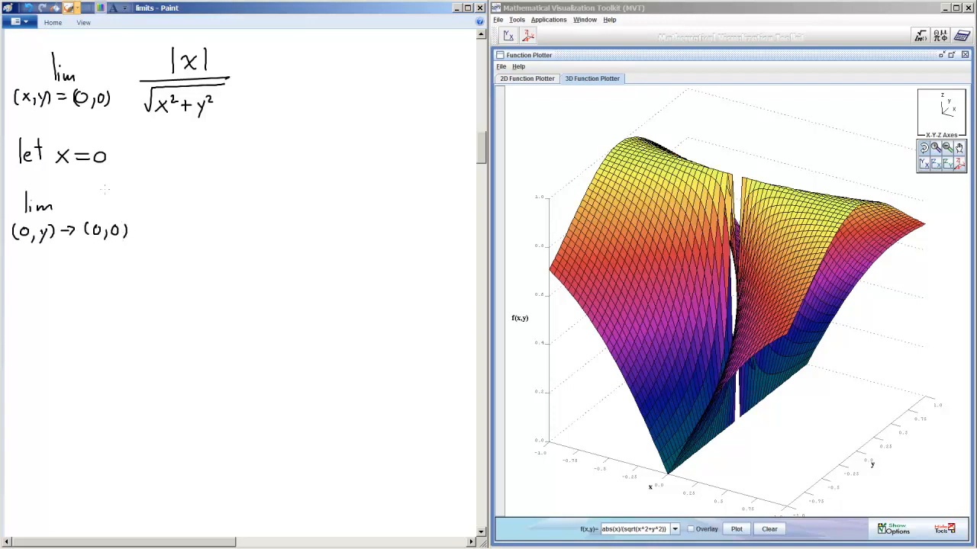
pyautogui.moveTo(170, 191)
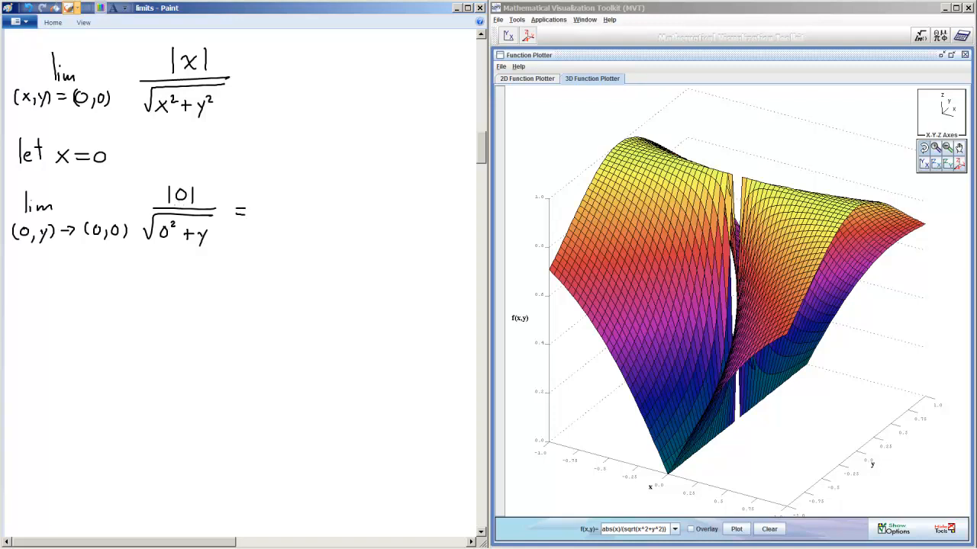
pyautogui.click(213, 228)
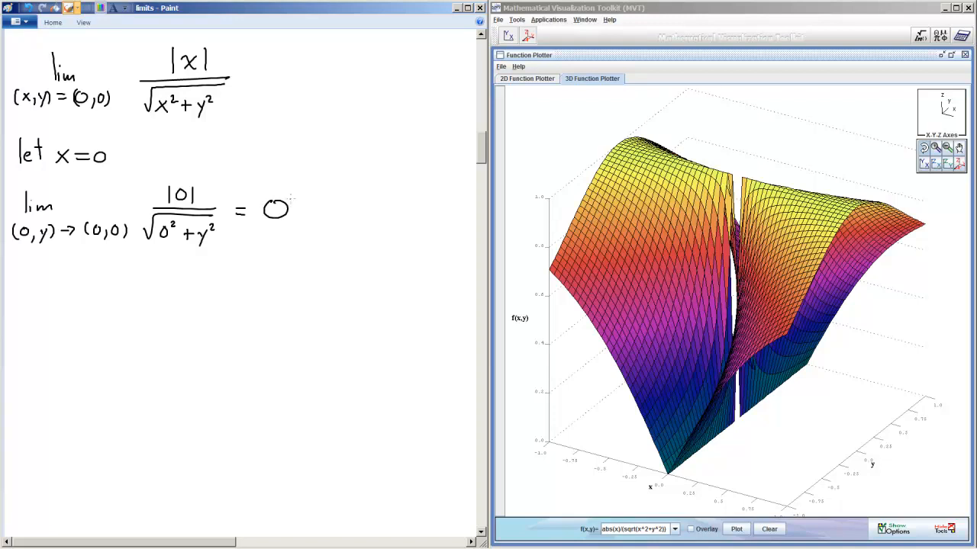
pyautogui.moveTo(121, 157); pyautogui.dragTo(283, 168)
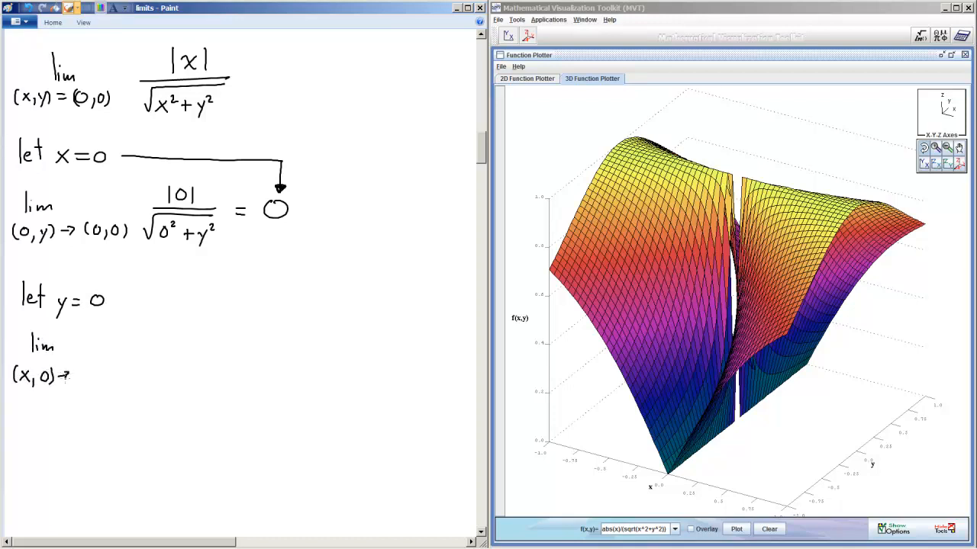
# Handwrite 'let y=0', lim (x,0)→(0,0) |x|/√(x²+0²) = |x|/|x| = 1 boxed, with an arrow to it.
pyautogui.write('(0,0)')
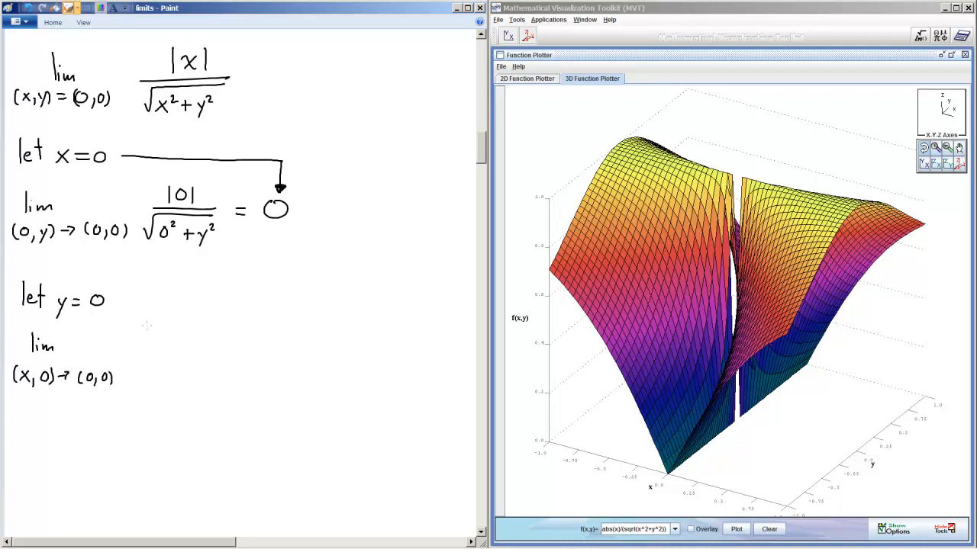
pyautogui.moveTo(149, 333); pyautogui.dragTo(165, 353)
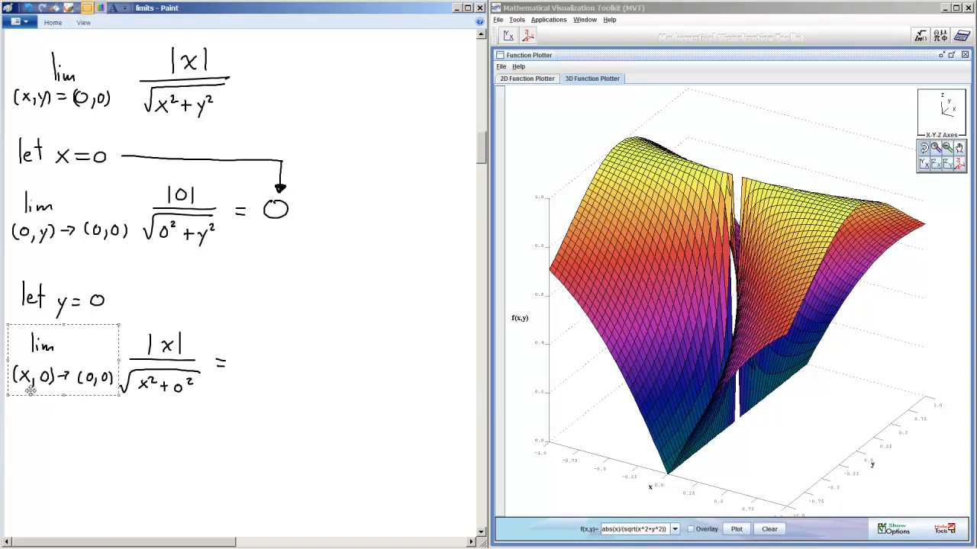
pyautogui.click(293, 370)
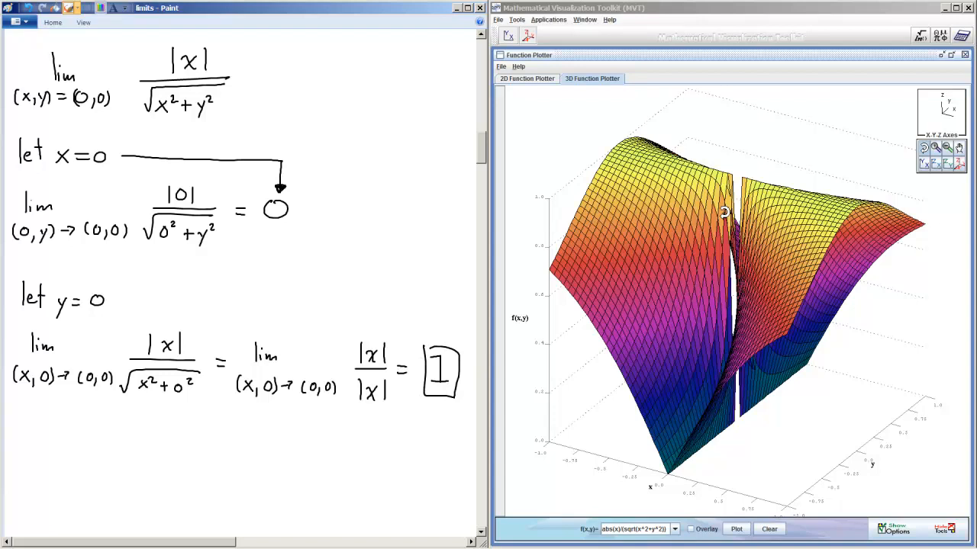
pyautogui.moveTo(113, 299); pyautogui.dragTo(437, 308)
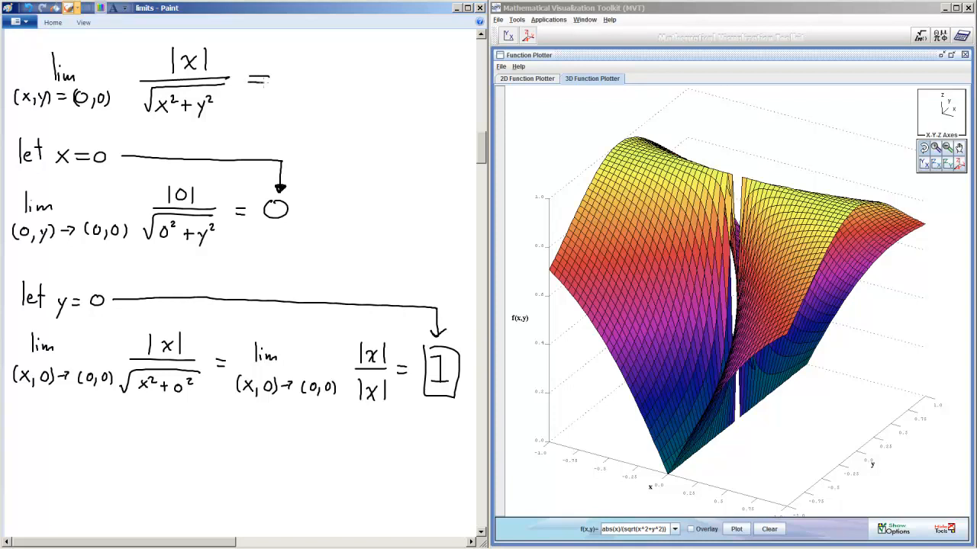
# Add ⇒ boxed DNE after the original limit and box the y = 0 case.
pyautogui.moveTo(252, 84); pyautogui.dragTo(389, 95)
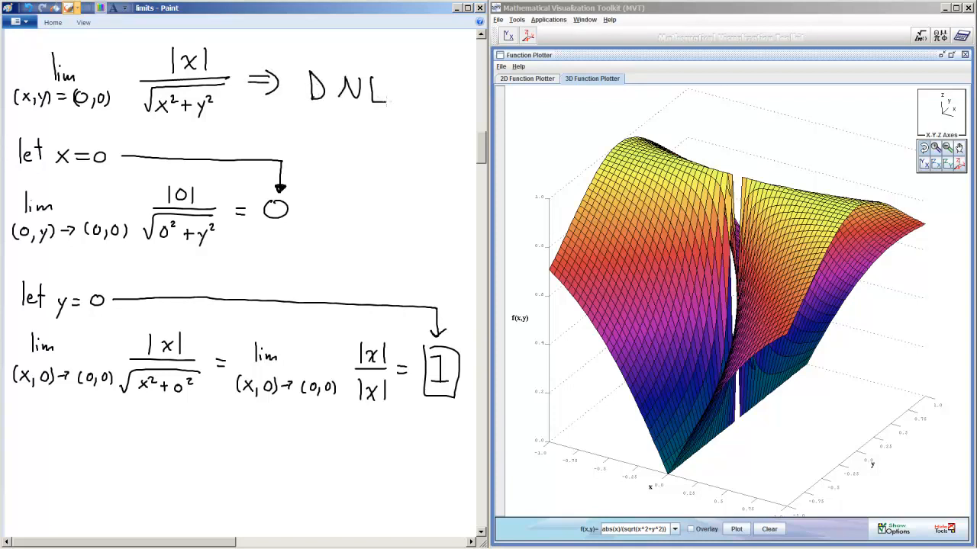
pyautogui.moveTo(287, 61); pyautogui.dragTo(399, 114)
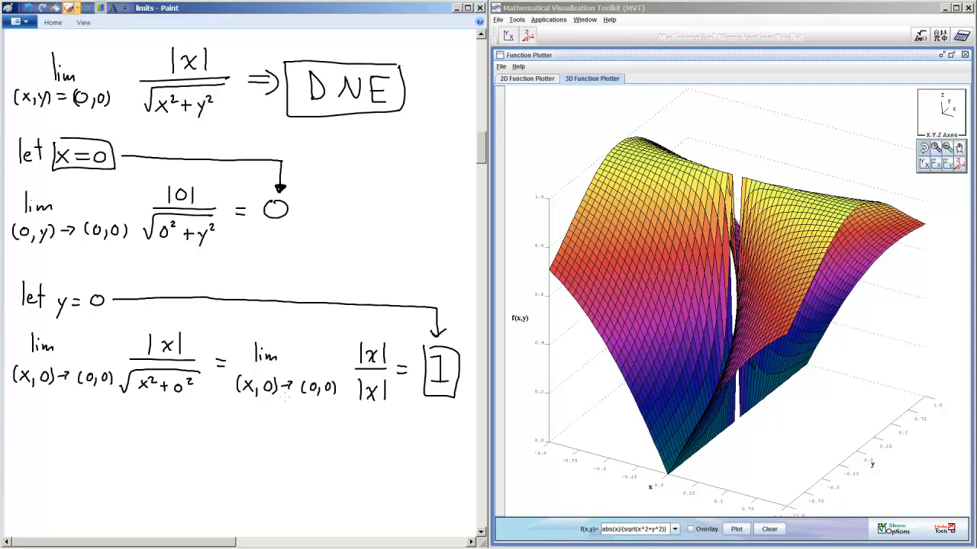
pyautogui.moveTo(53, 282); pyautogui.dragTo(110, 320)
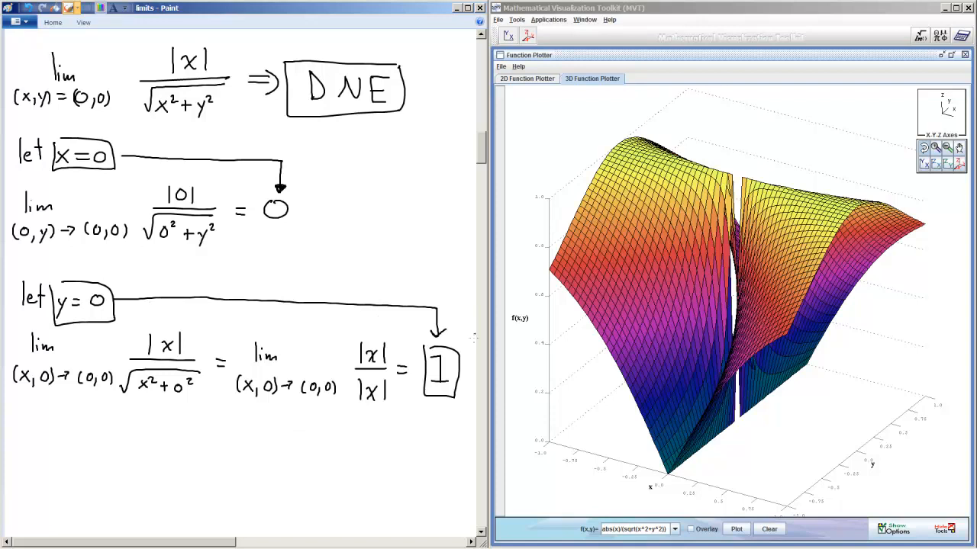